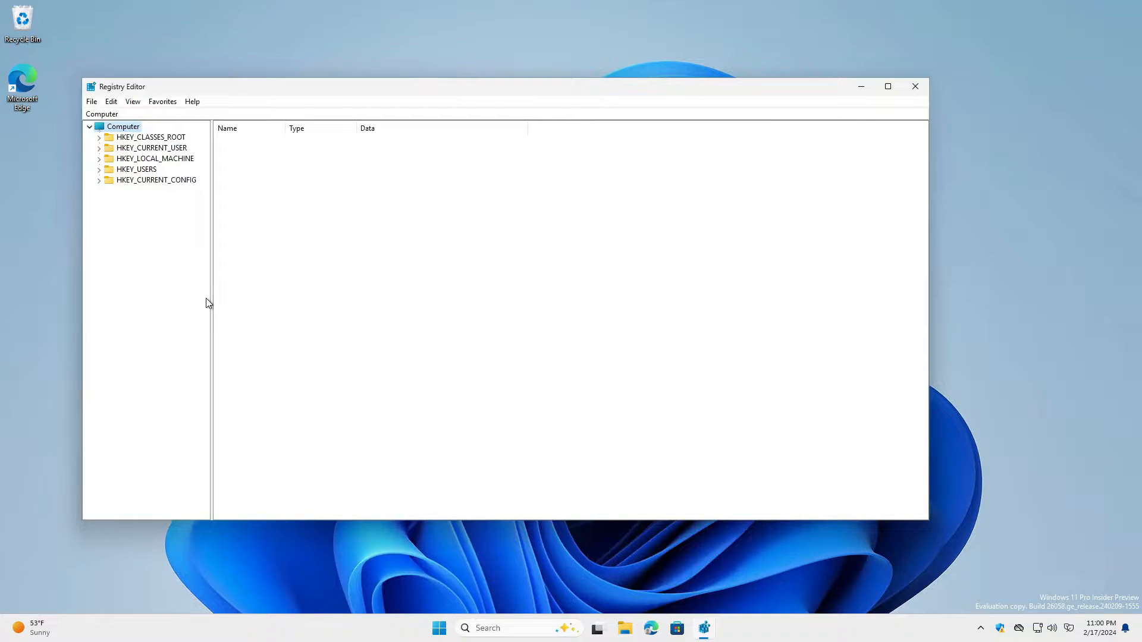
Launch the Camera app from All apps and switch it to Barcode mode.
click(111, 101)
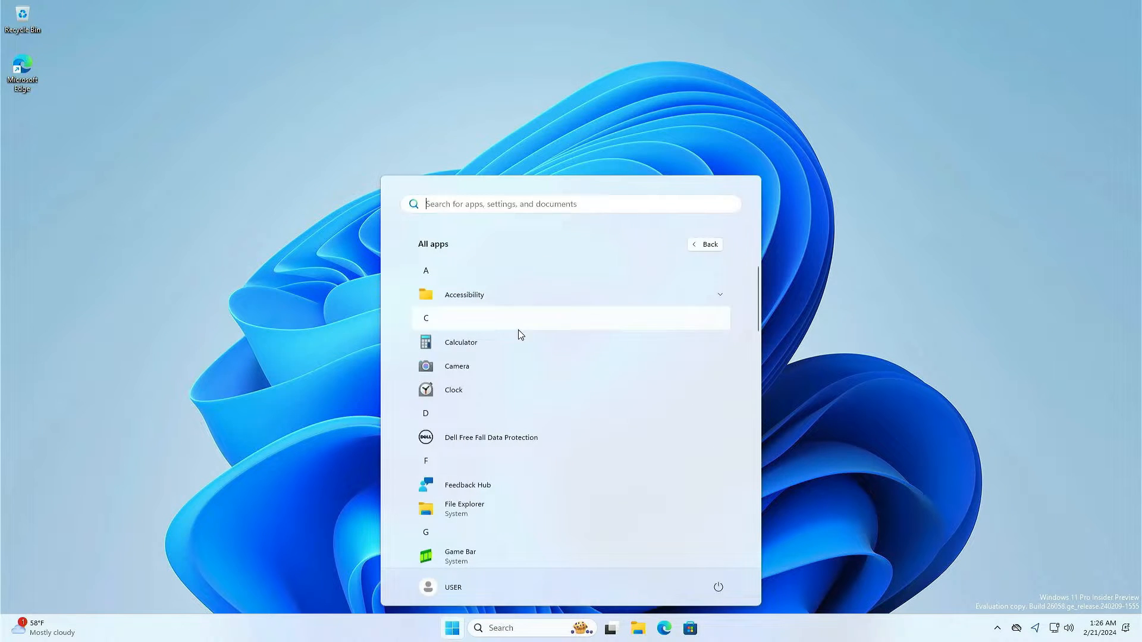
click(457, 366)
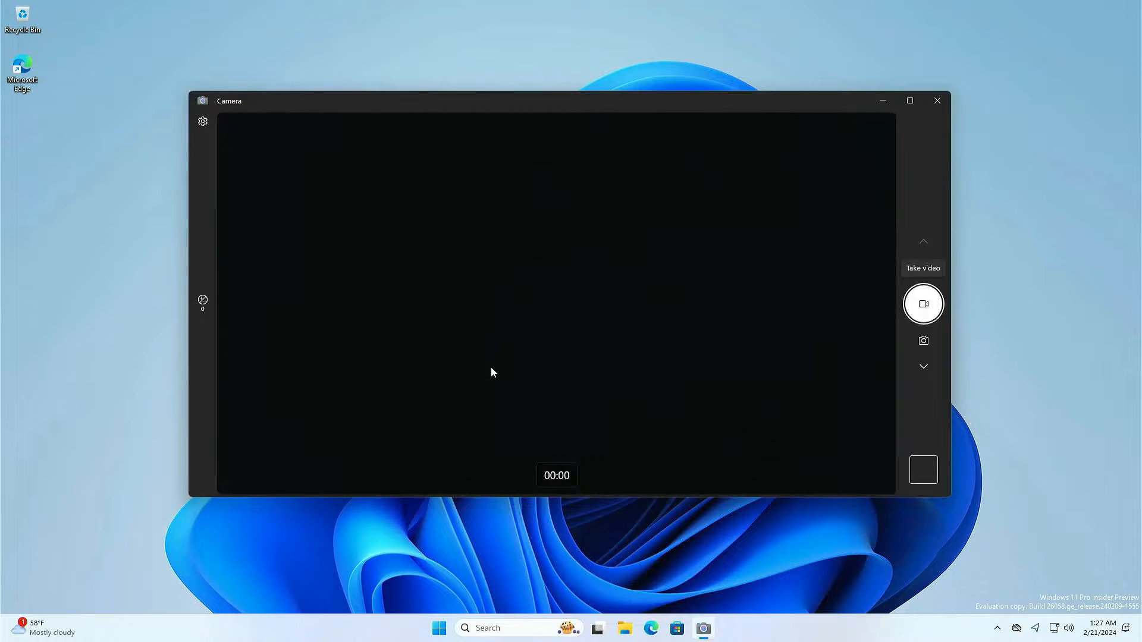
mouse_move(905, 386)
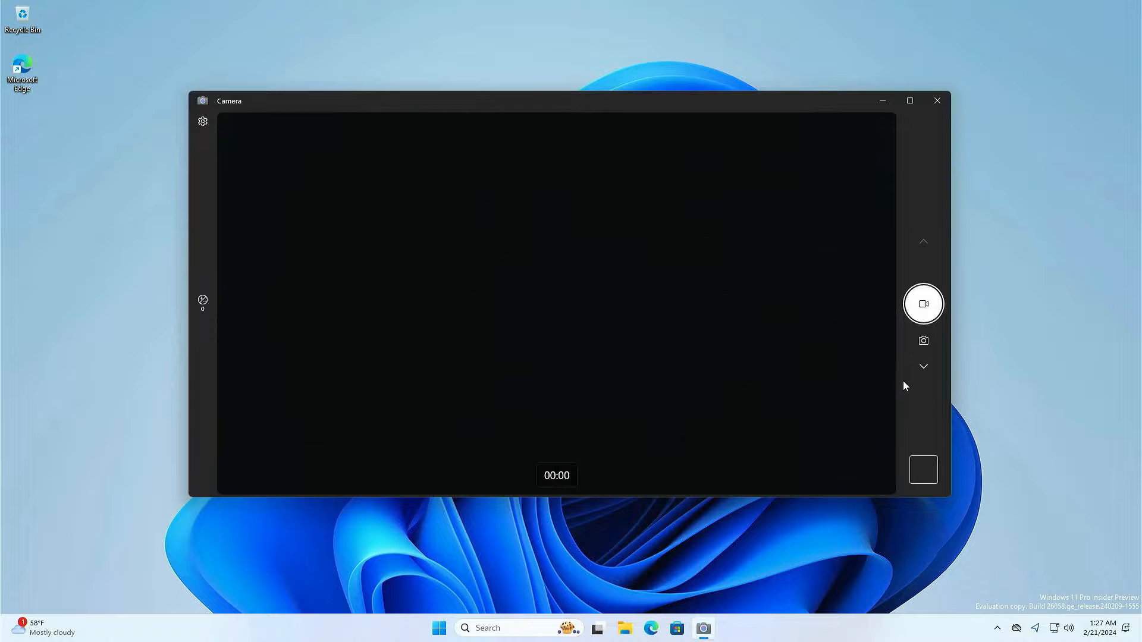
click(923, 366)
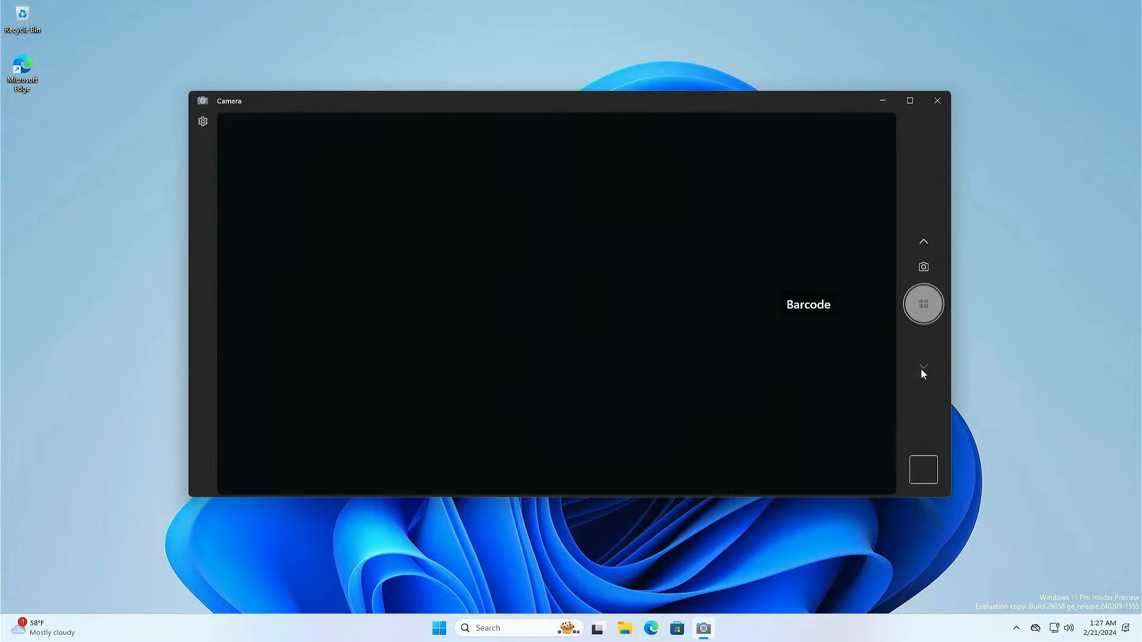
click(923, 302)
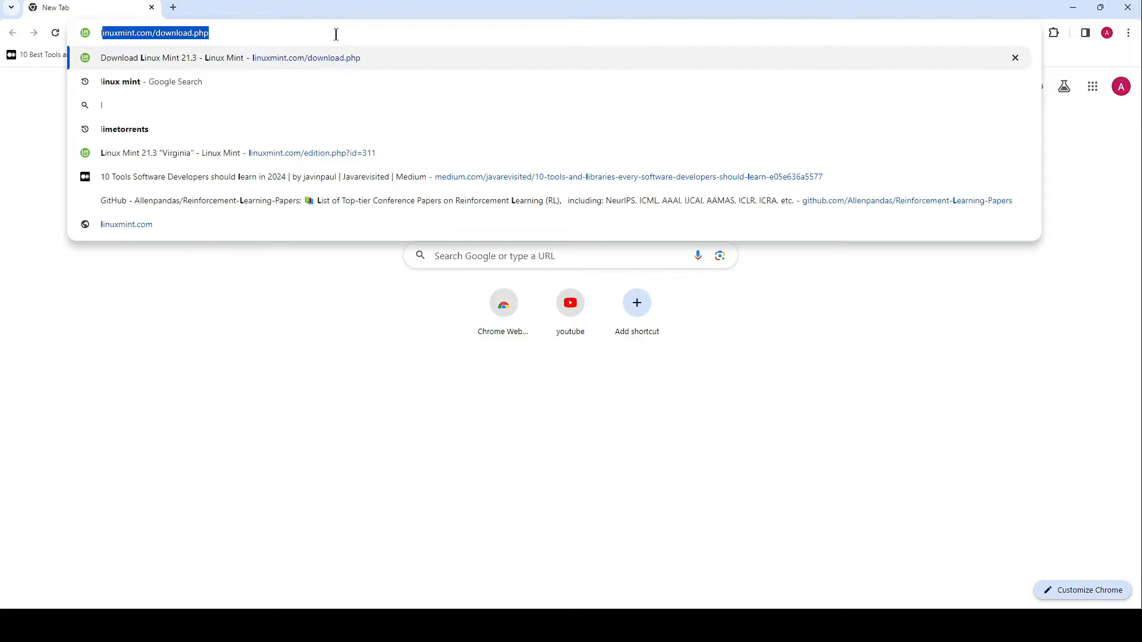
Search 'lineage os' and scroll down through the LineageOS homepage.
text(lineage os)
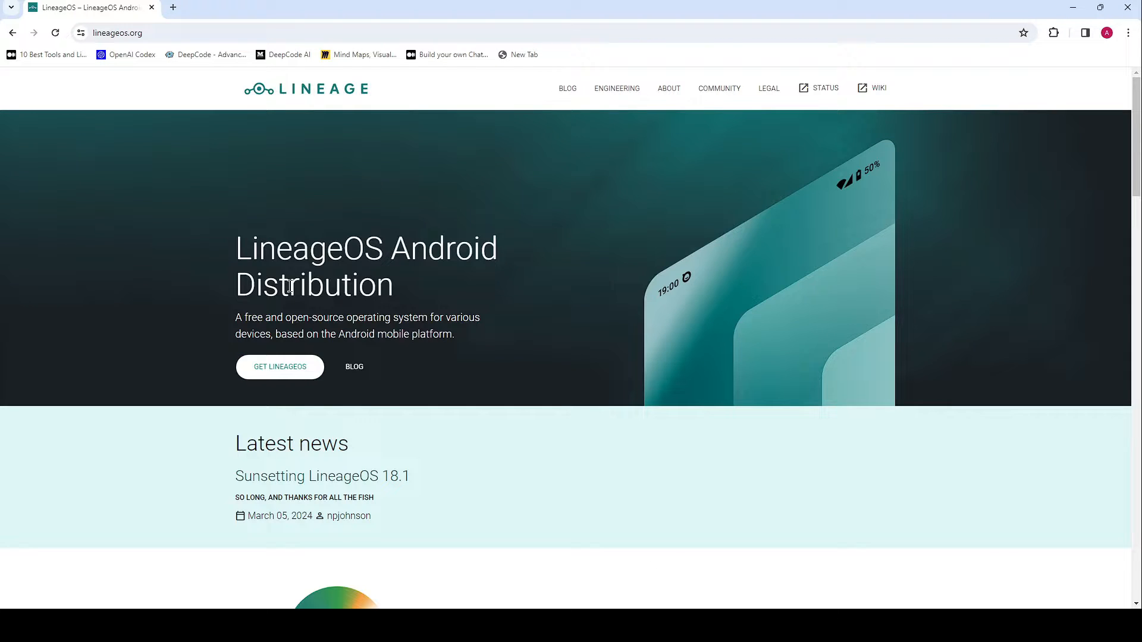
scroll(down, 3)
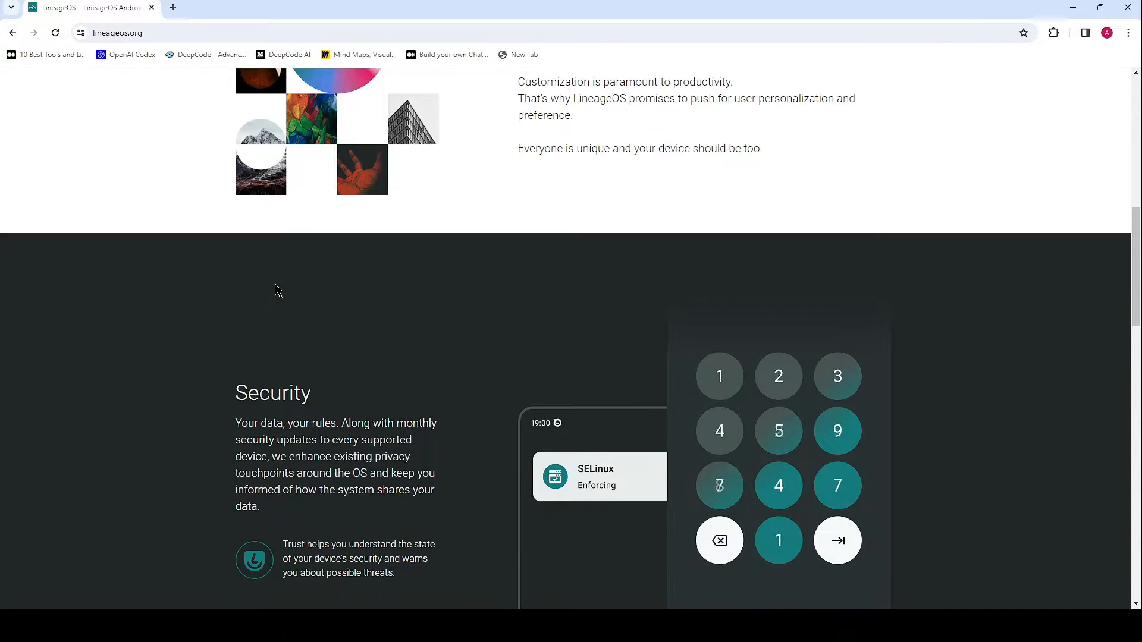
scroll(down, 3)
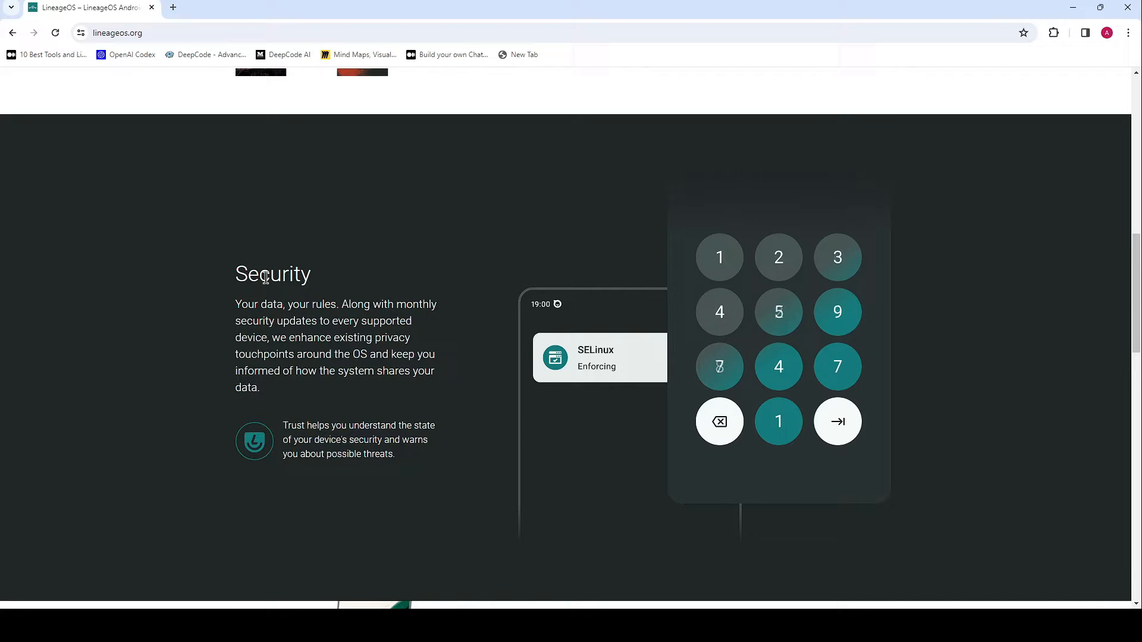
scroll(down, 3)
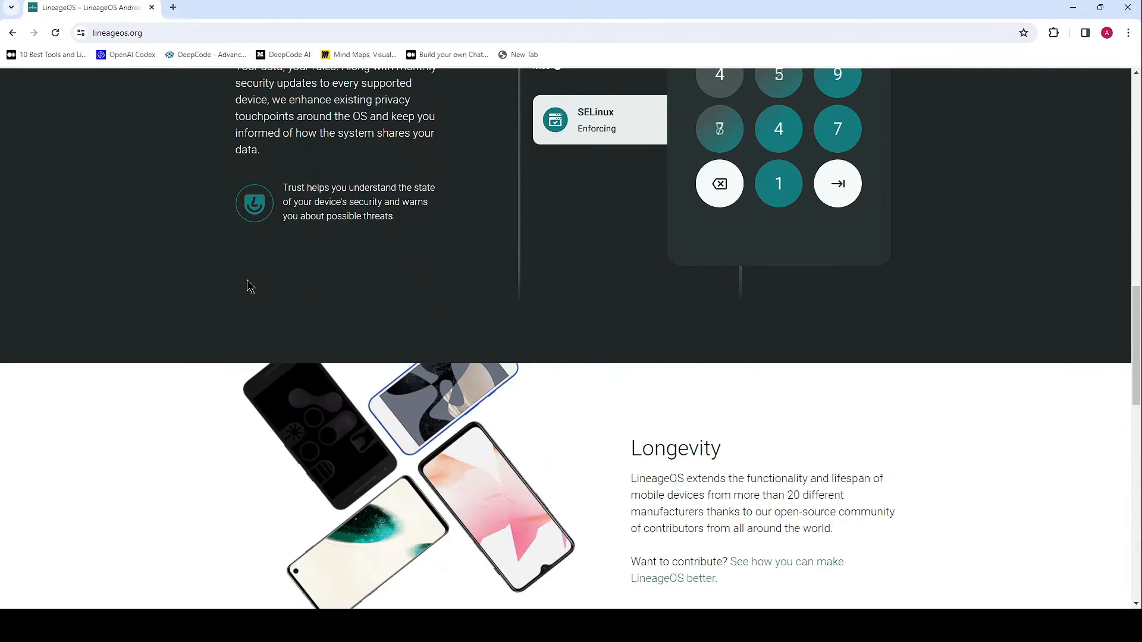
scroll(down, 3)
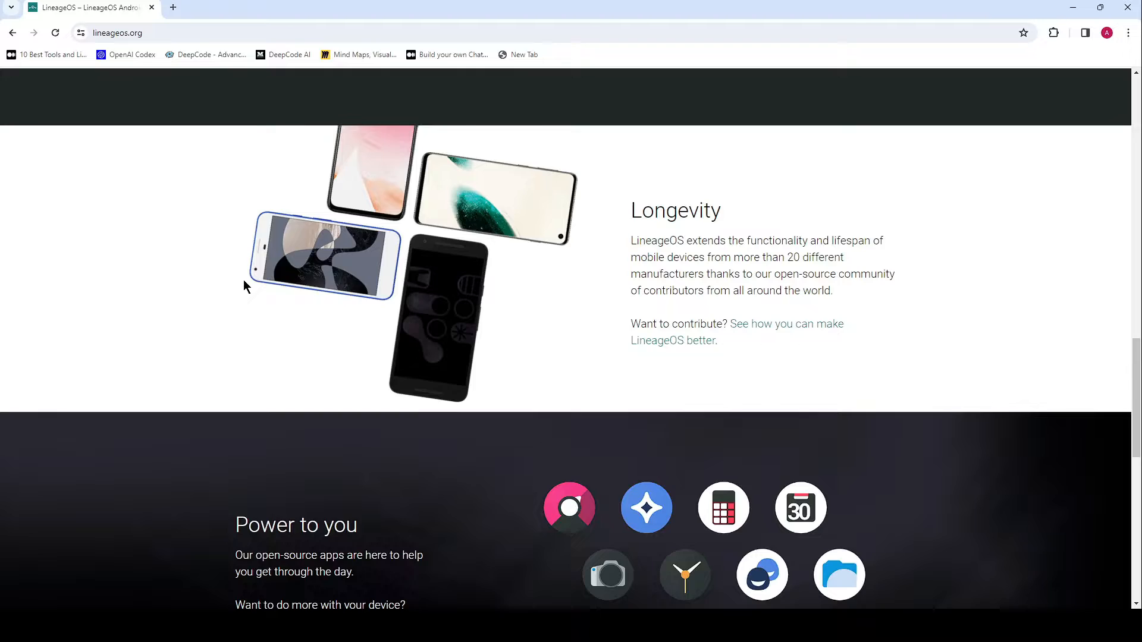
scroll(down, 3)
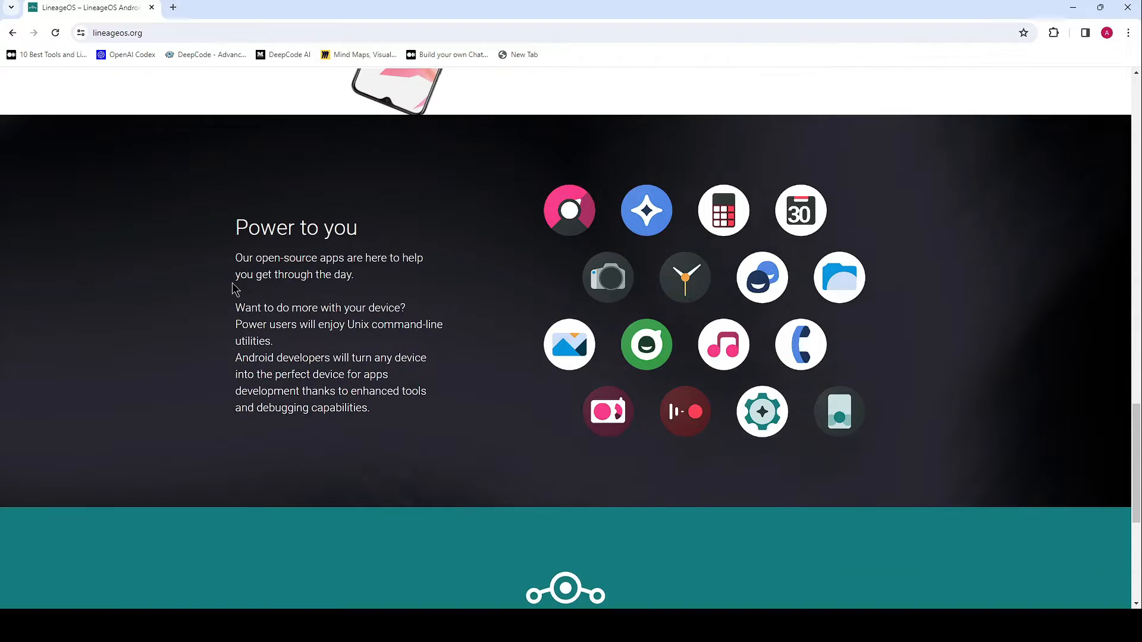
Return to the top and open the wiki's Devices list via Get LineageOS.
scroll(down, 3)
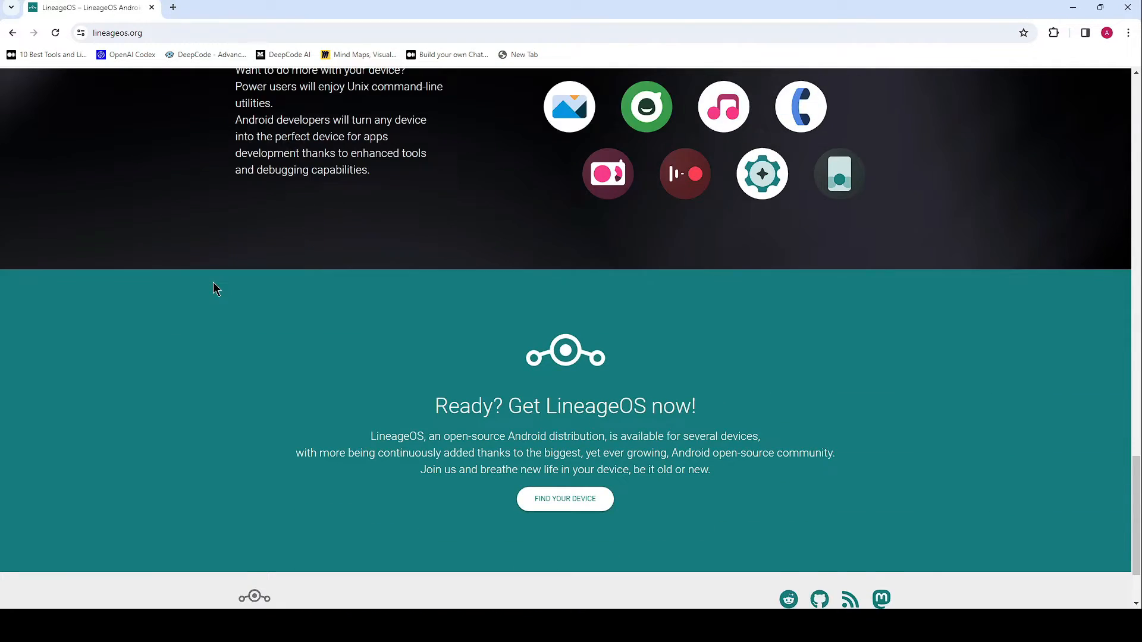
scroll(up, 3)
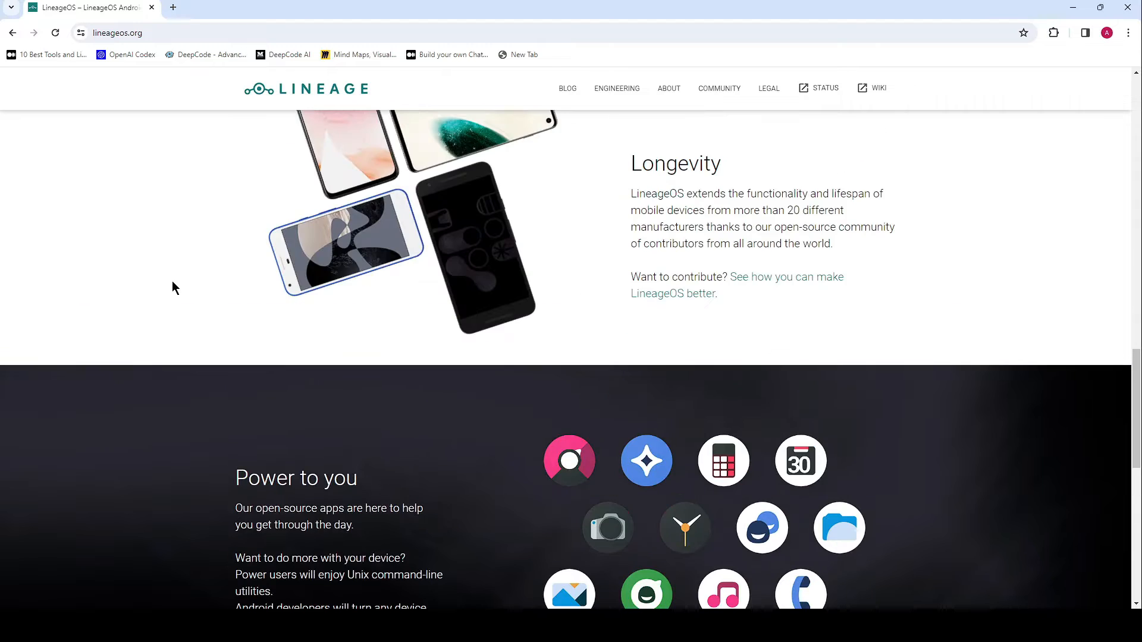
scroll(up, 3)
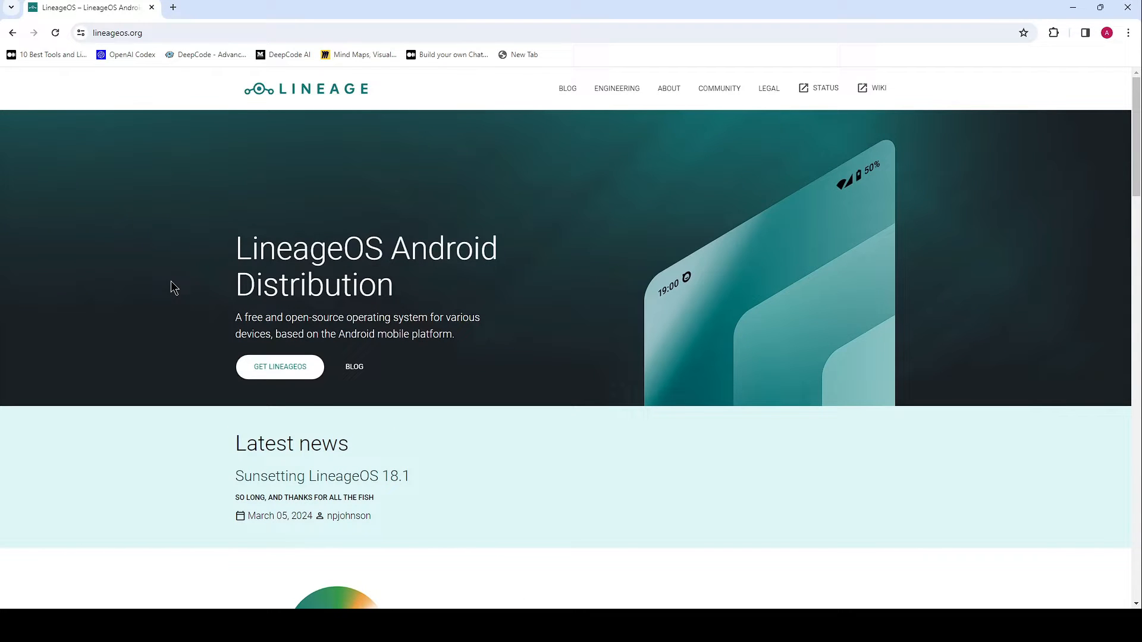
click(872, 88)
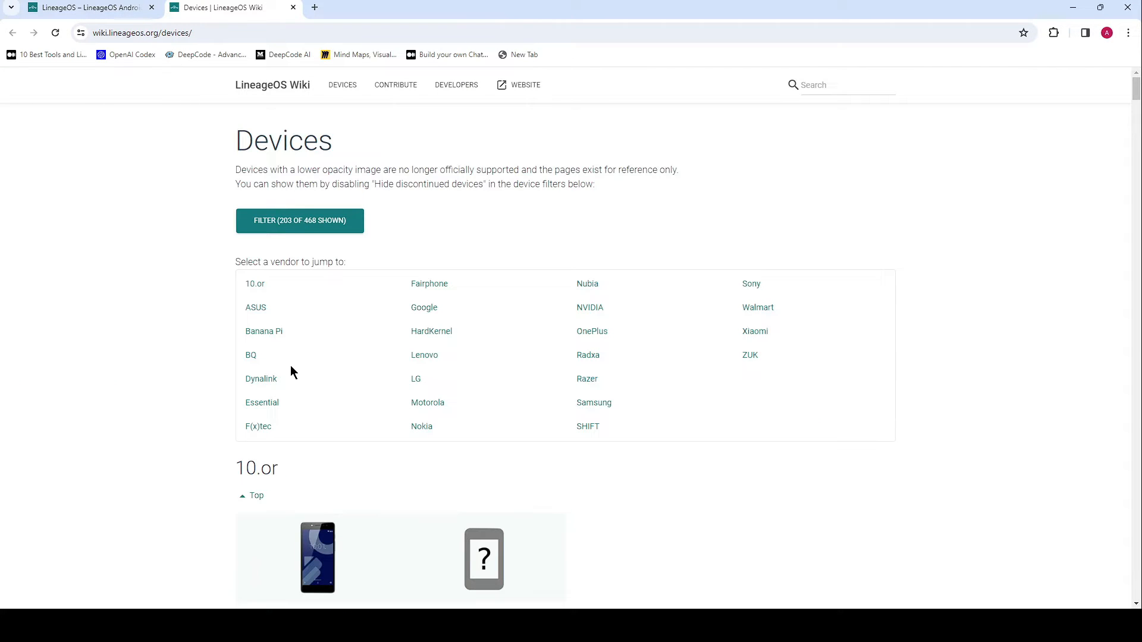
mouse_move(255, 338)
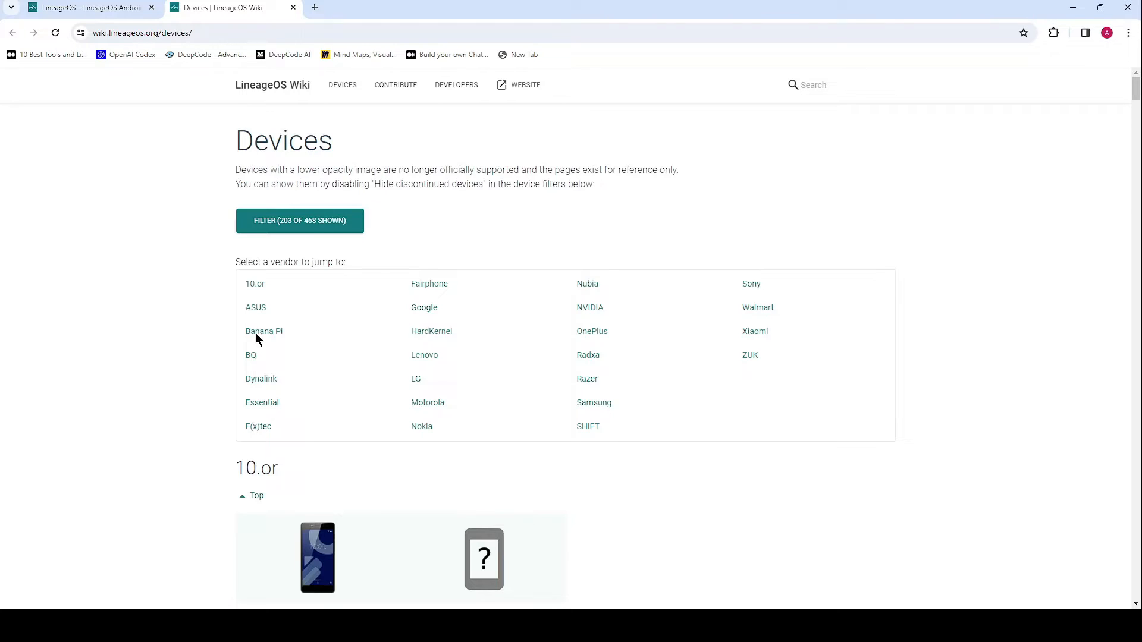
mouse_move(590, 308)
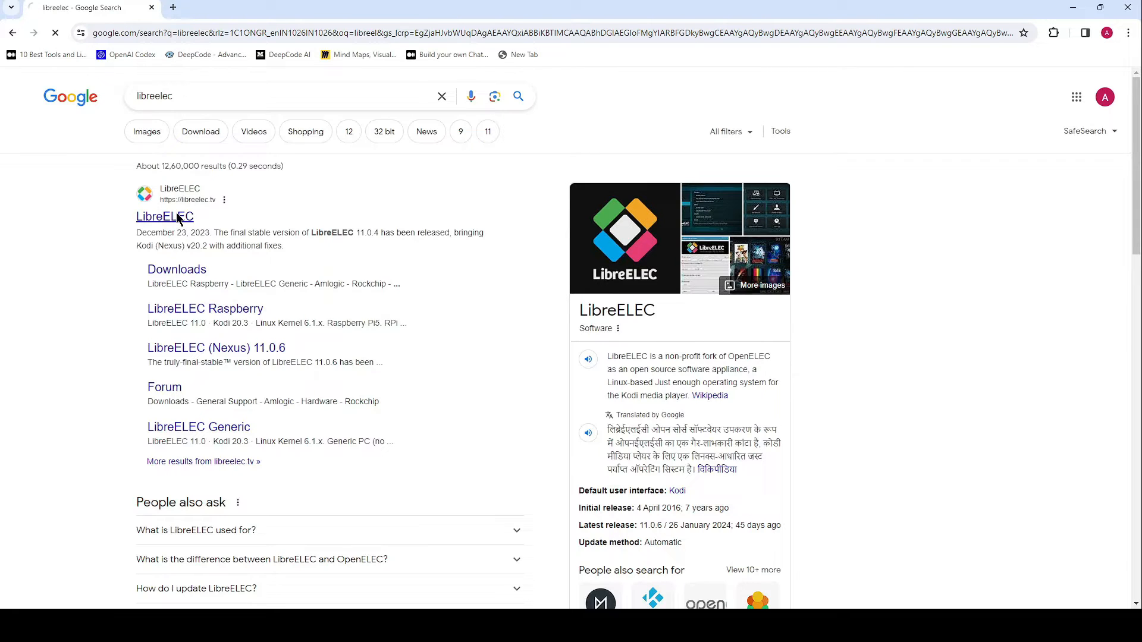
Open the LibreELEC Raspberry Pi 5 support post and read down to Summary.
click(165, 216)
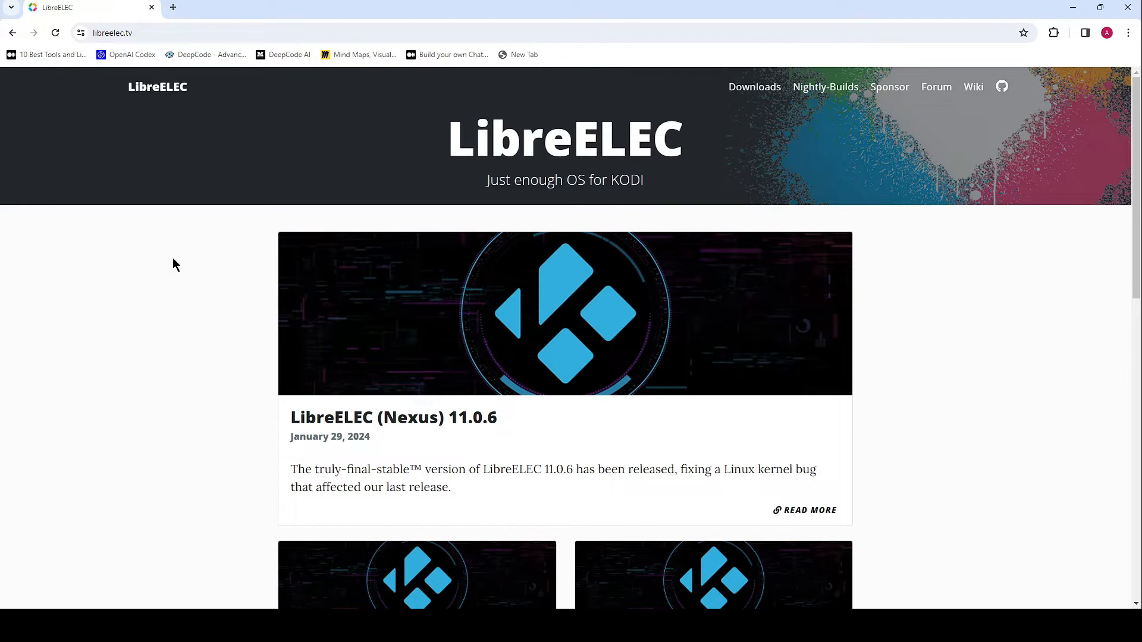
scroll(down, 3)
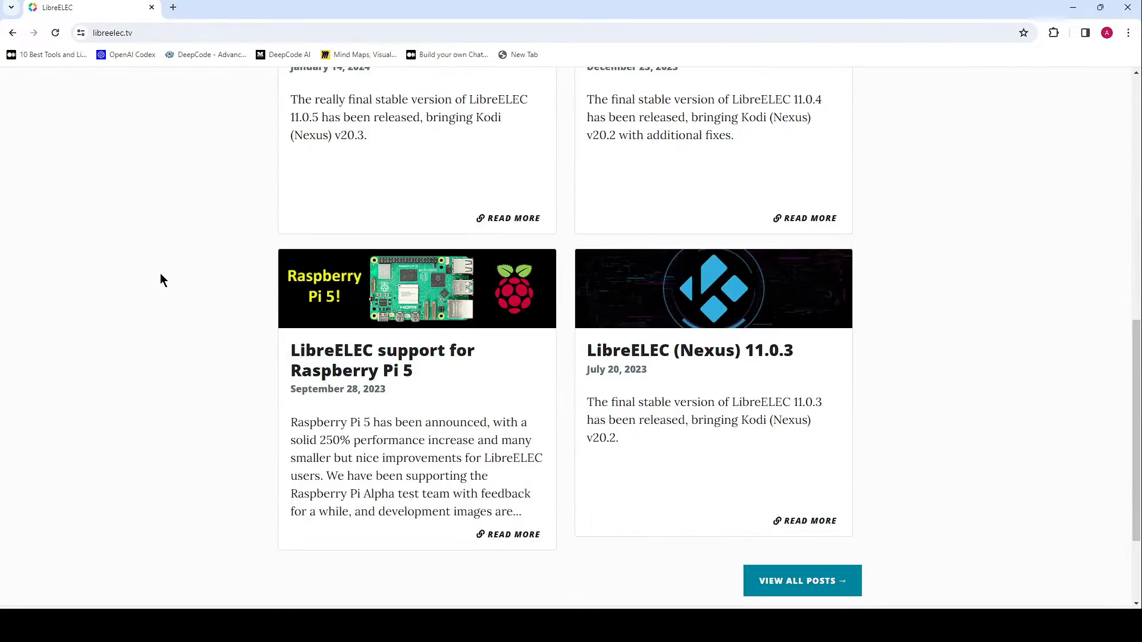
click(382, 360)
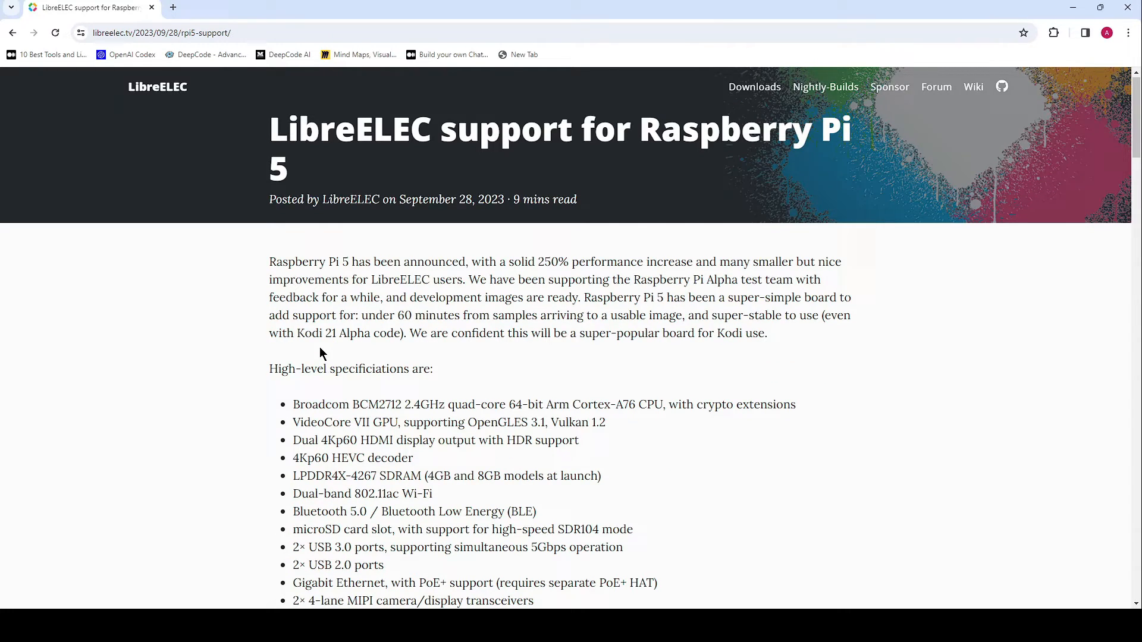
scroll(down, 3)
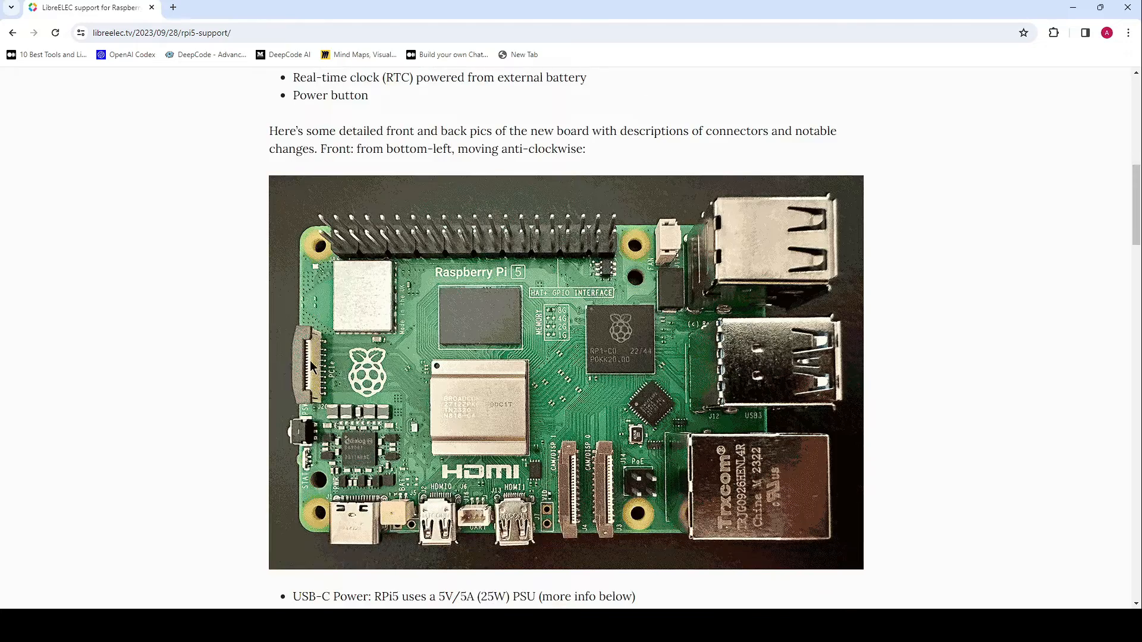
scroll(down, 3)
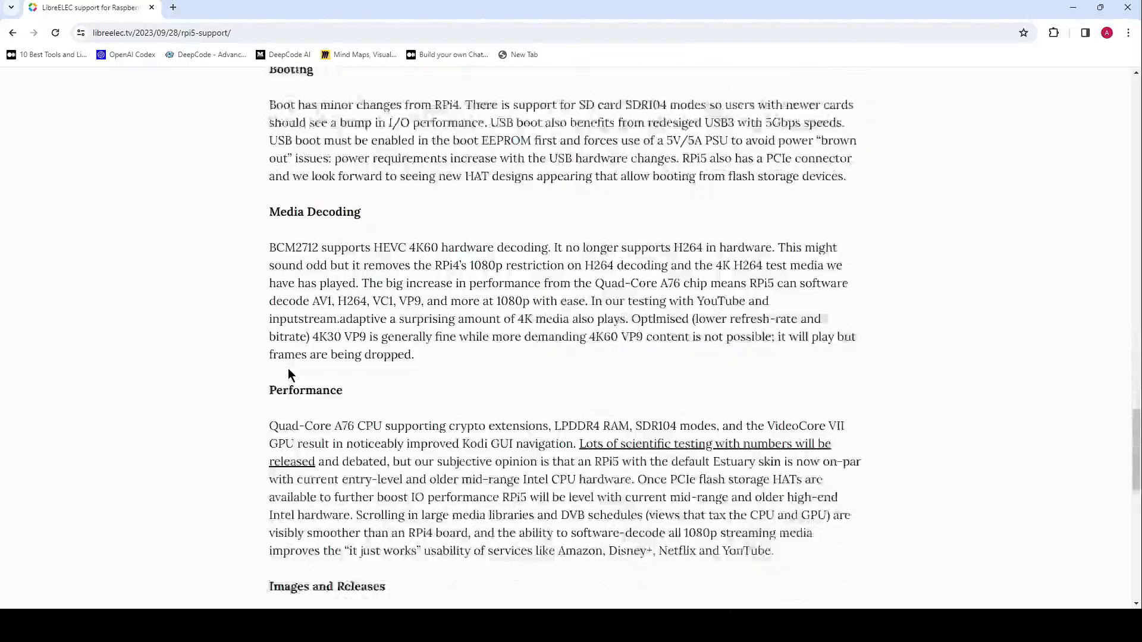
scroll(down, 3)
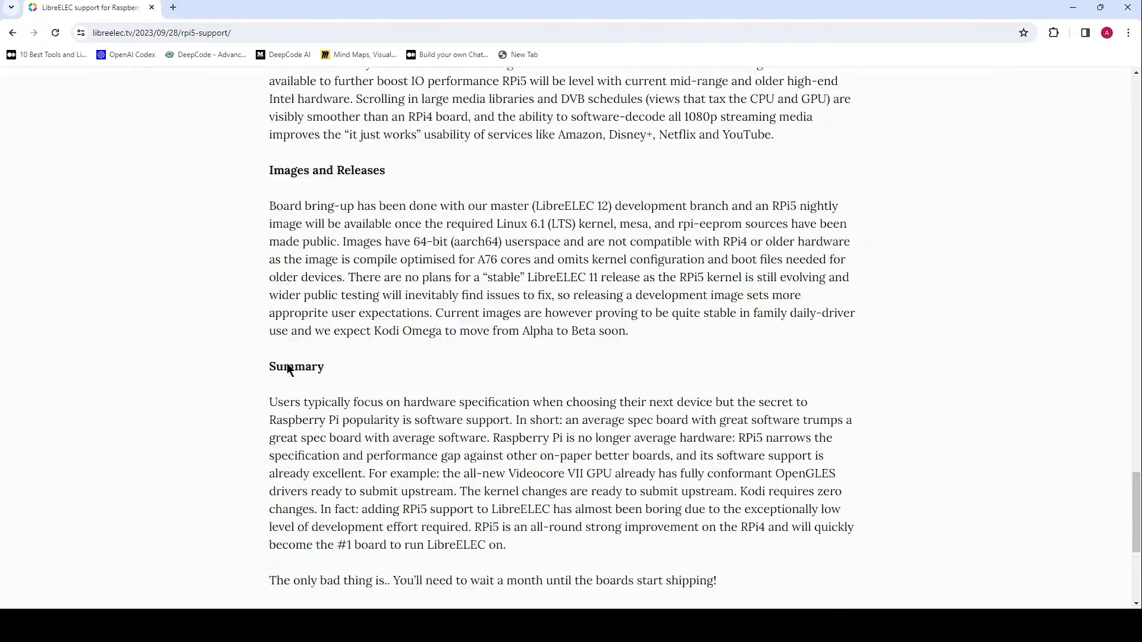
scroll(up, 3)
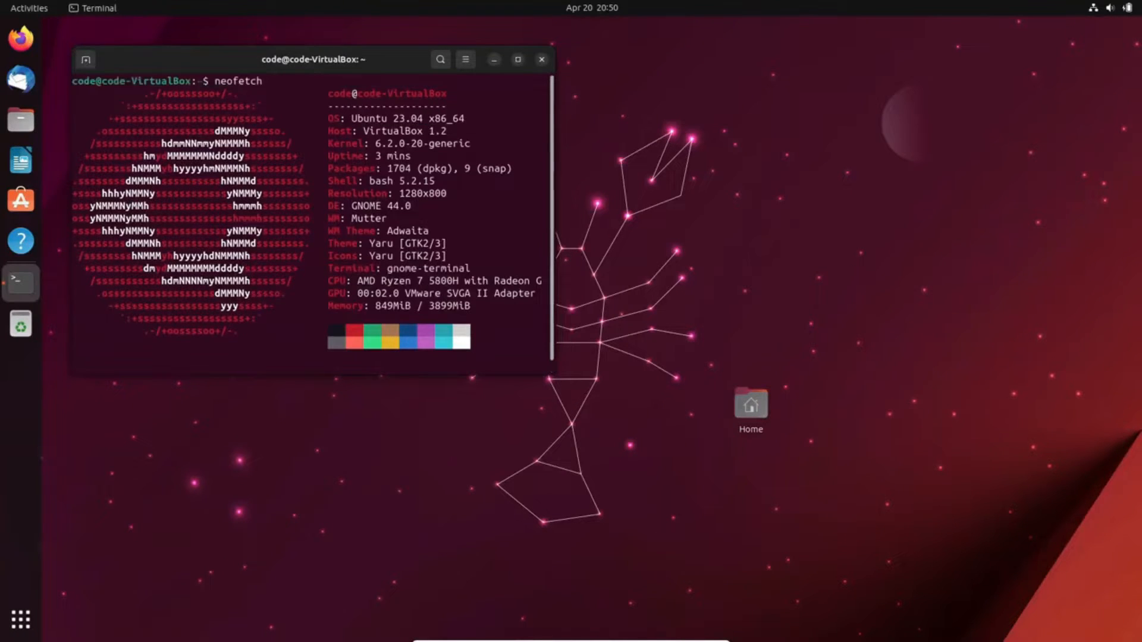
View the About system details, close Settings, and show the installed apps grid.
click(20, 282)
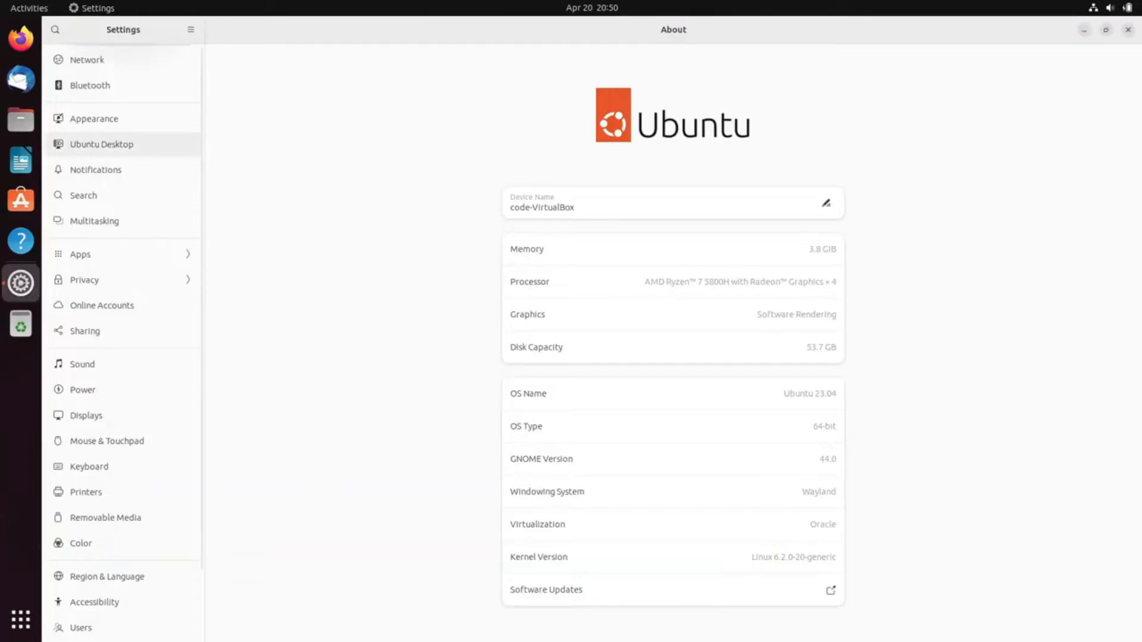
click(1128, 30)
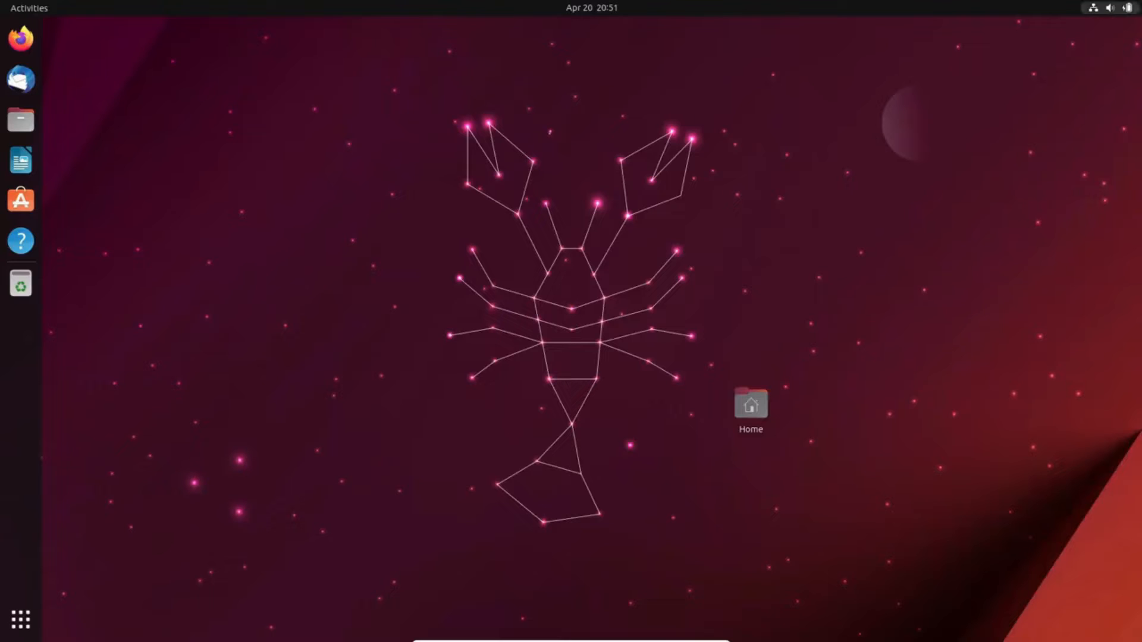
click(29, 7)
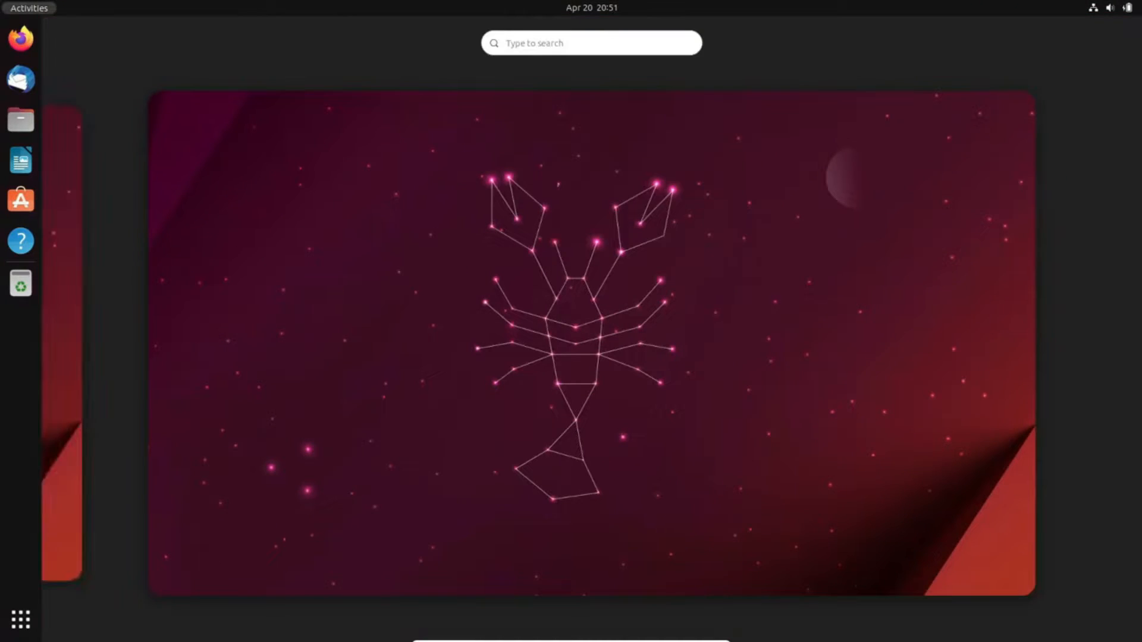
click(20, 620)
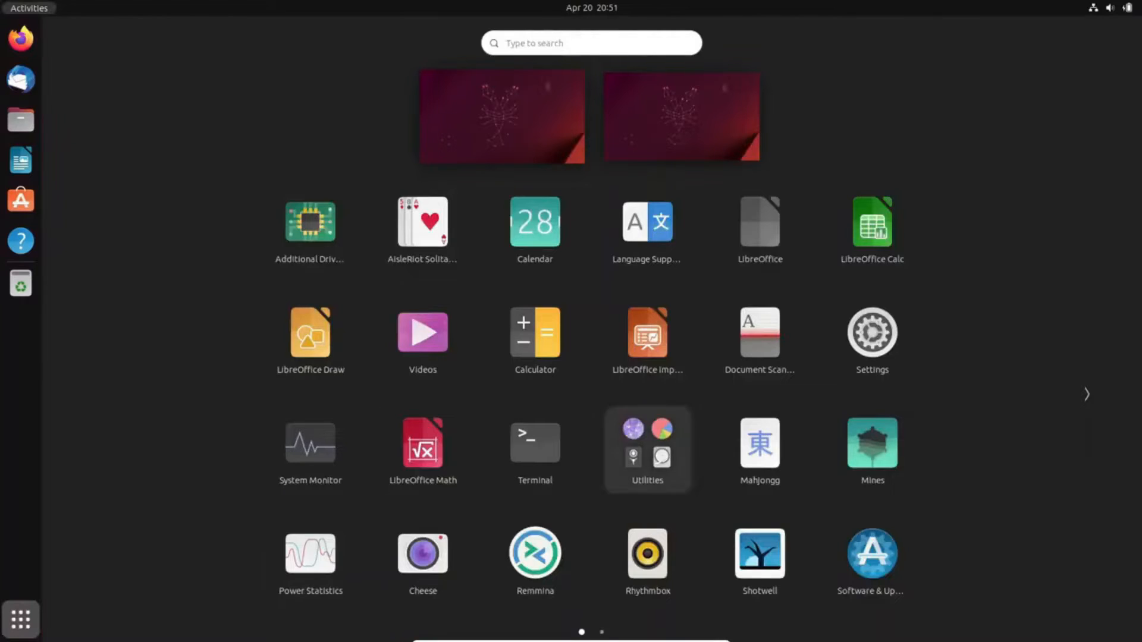
click(534, 442)
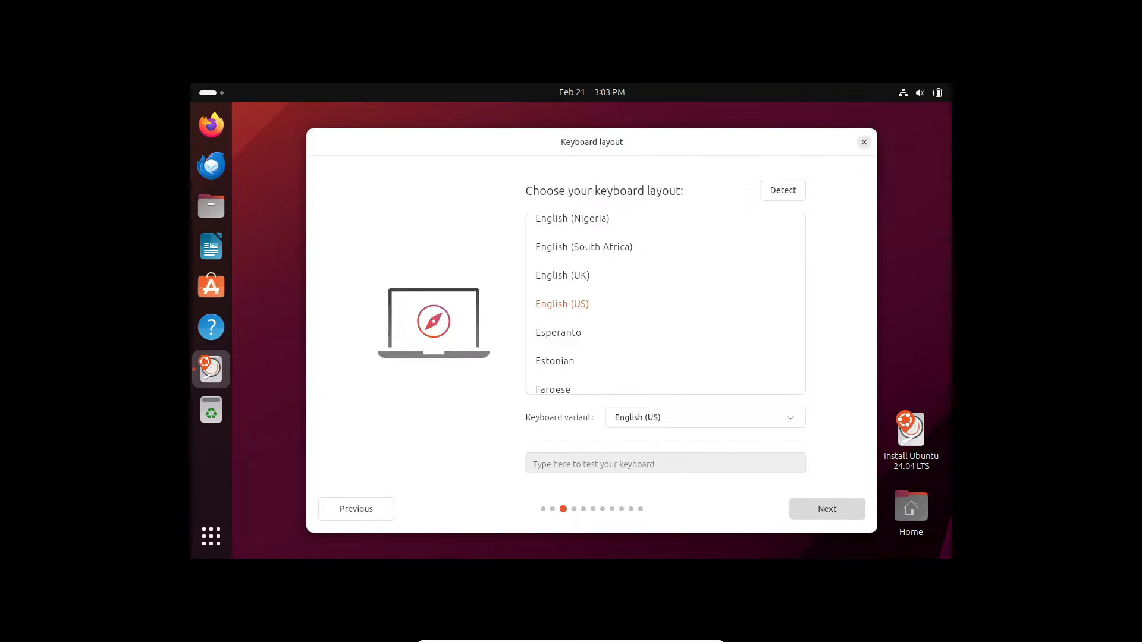
Accept the keyboard layout and Default installation apps to reach Type of installation.
click(826, 508)
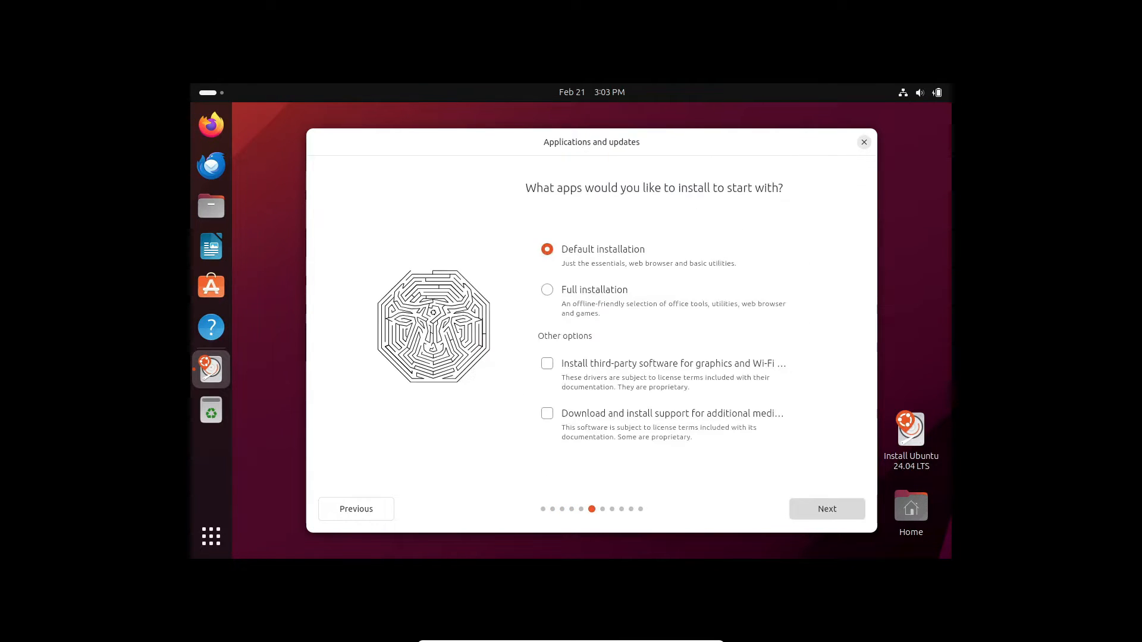
click(827, 508)
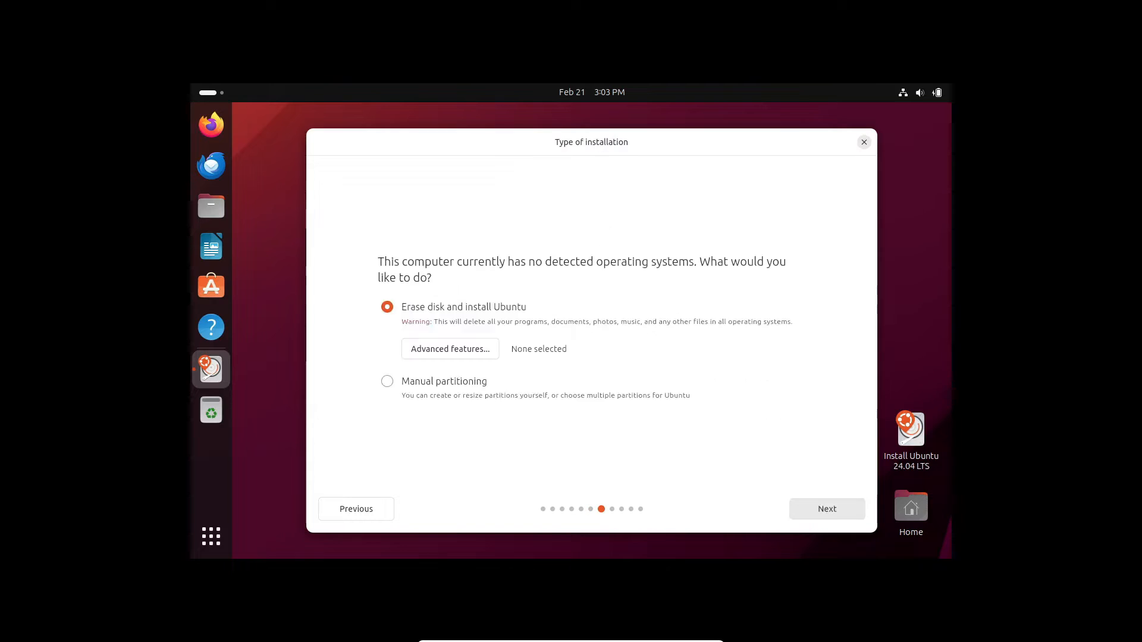
click(827, 509)
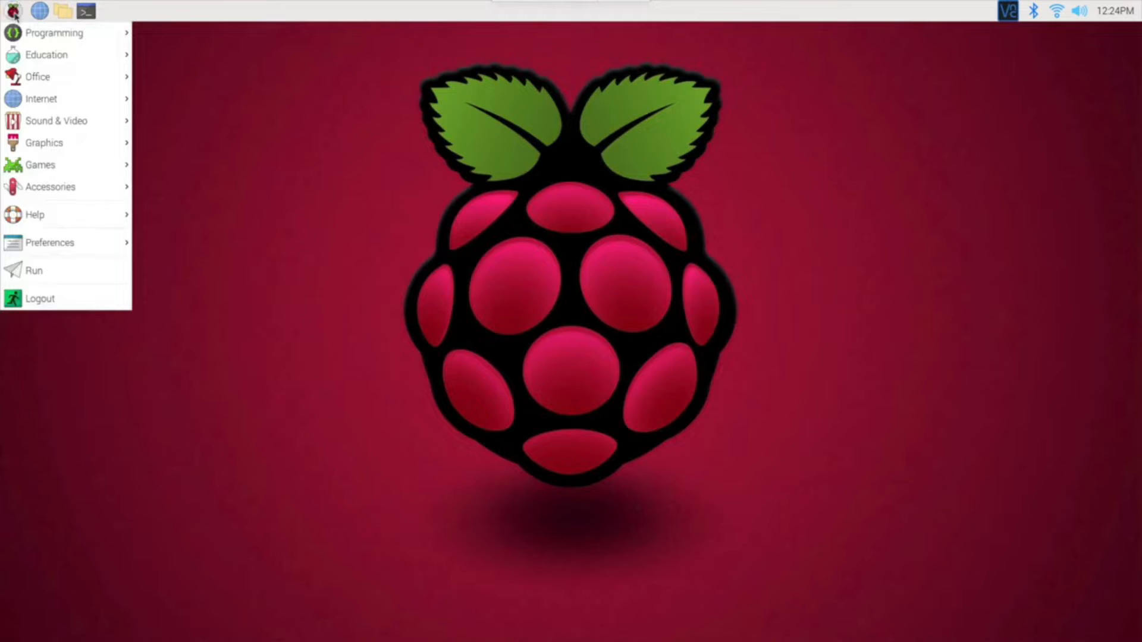
mouse_move(46, 55)
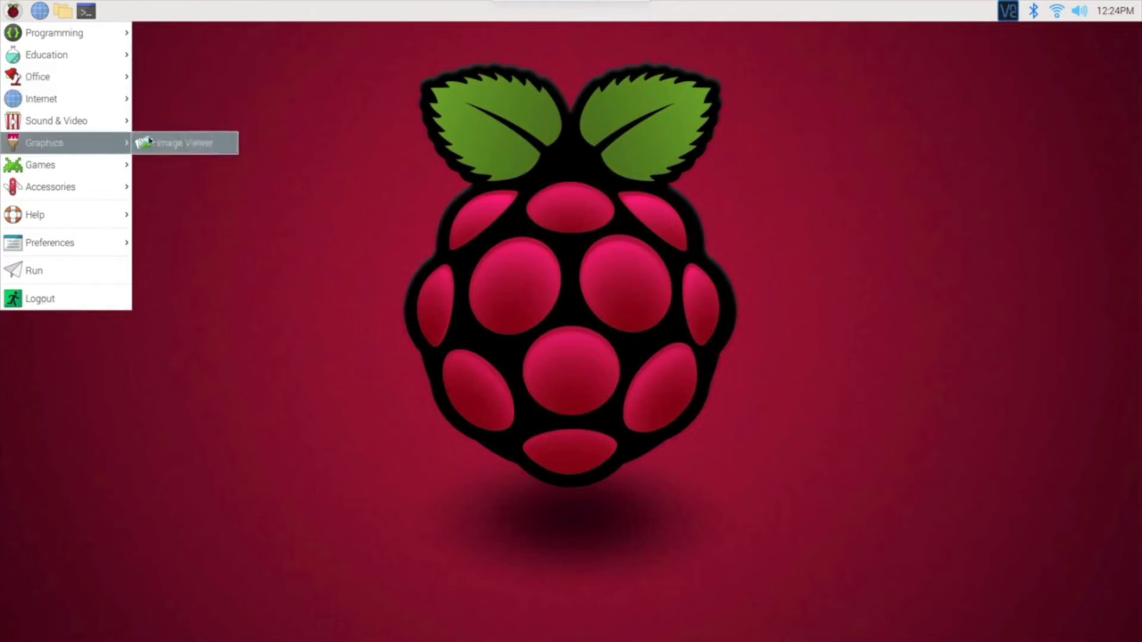
mouse_move(42, 98)
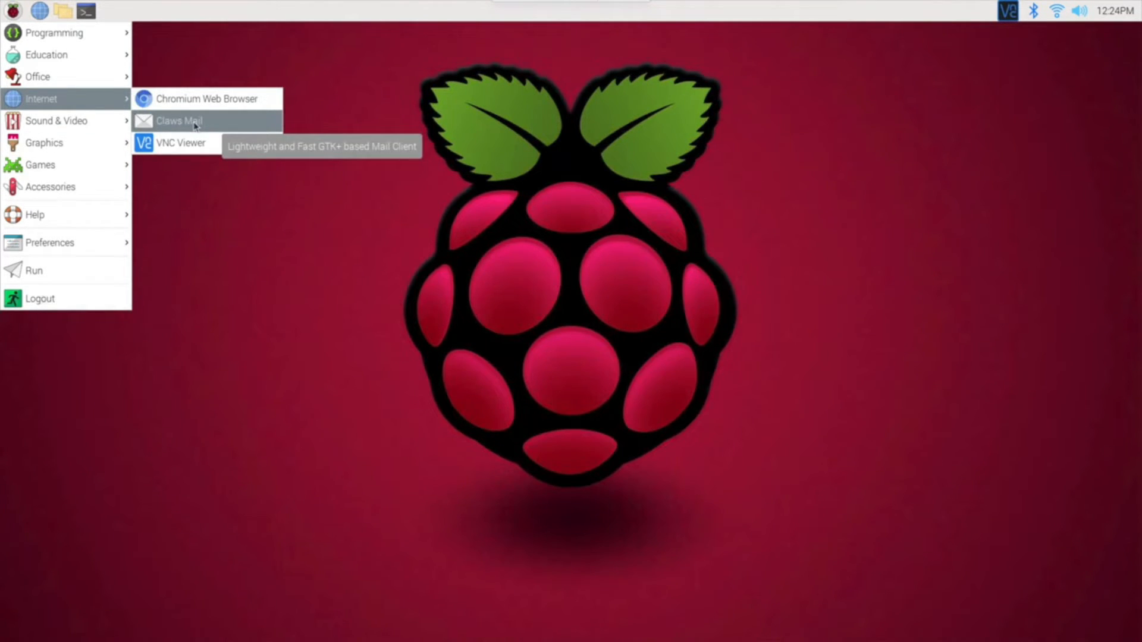
mouse_move(207, 99)
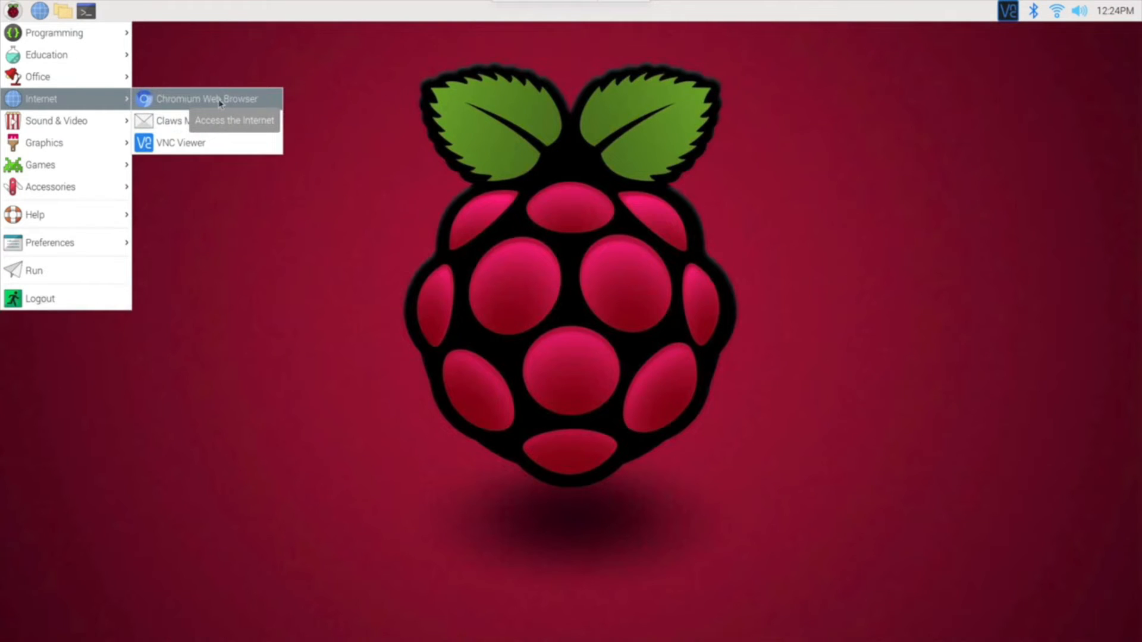
mouse_move(55, 121)
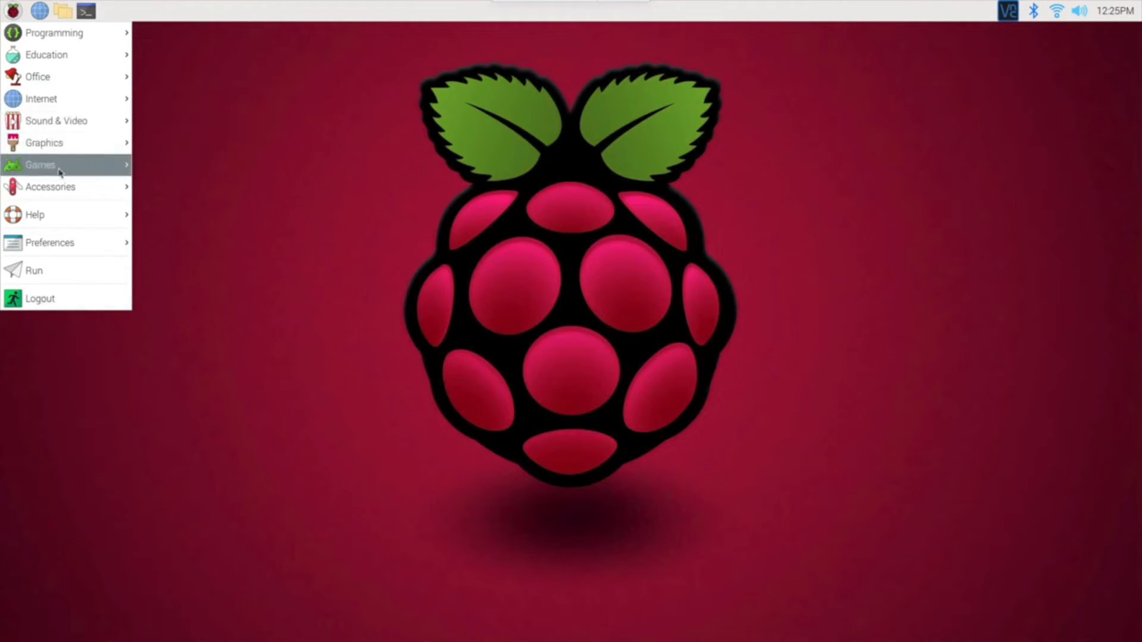
mouse_move(49, 243)
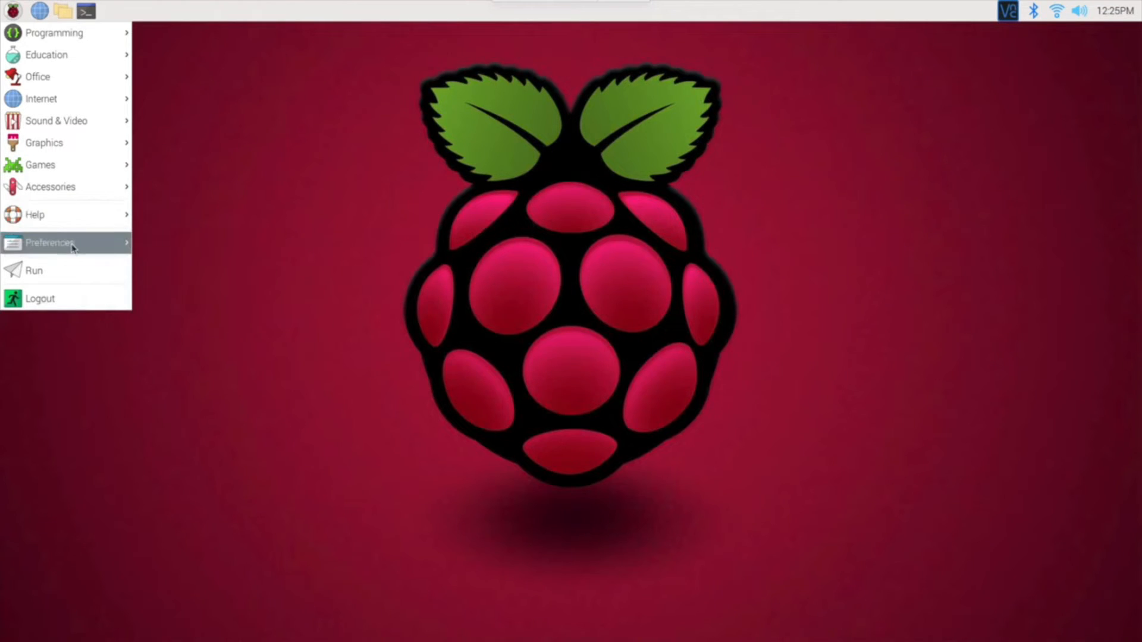
mouse_move(66, 298)
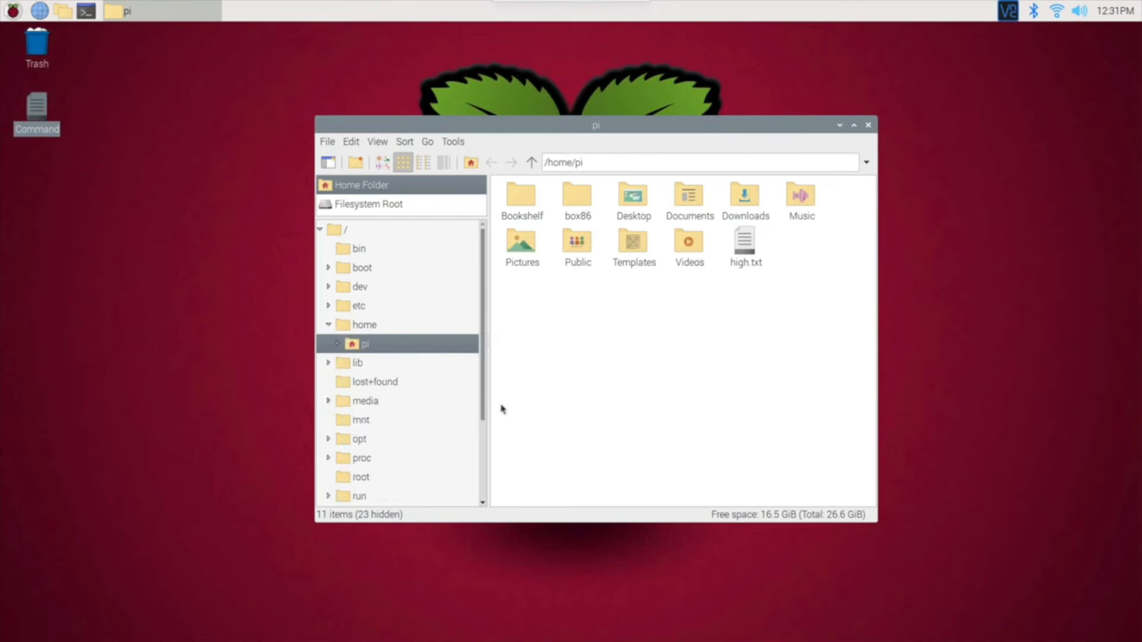
mouse_move(839, 220)
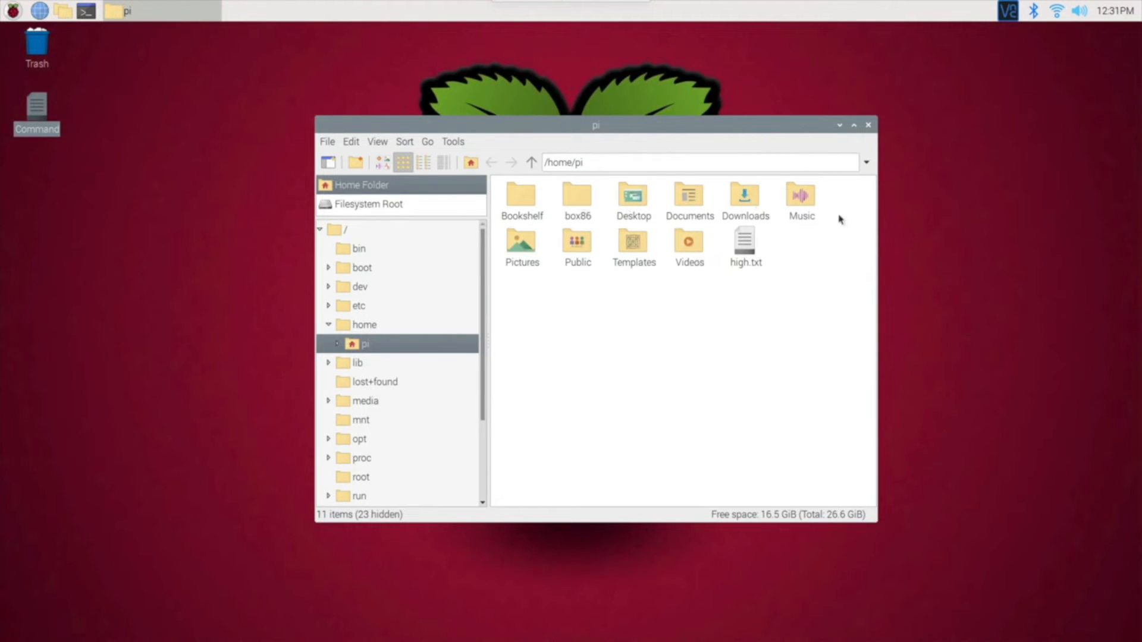